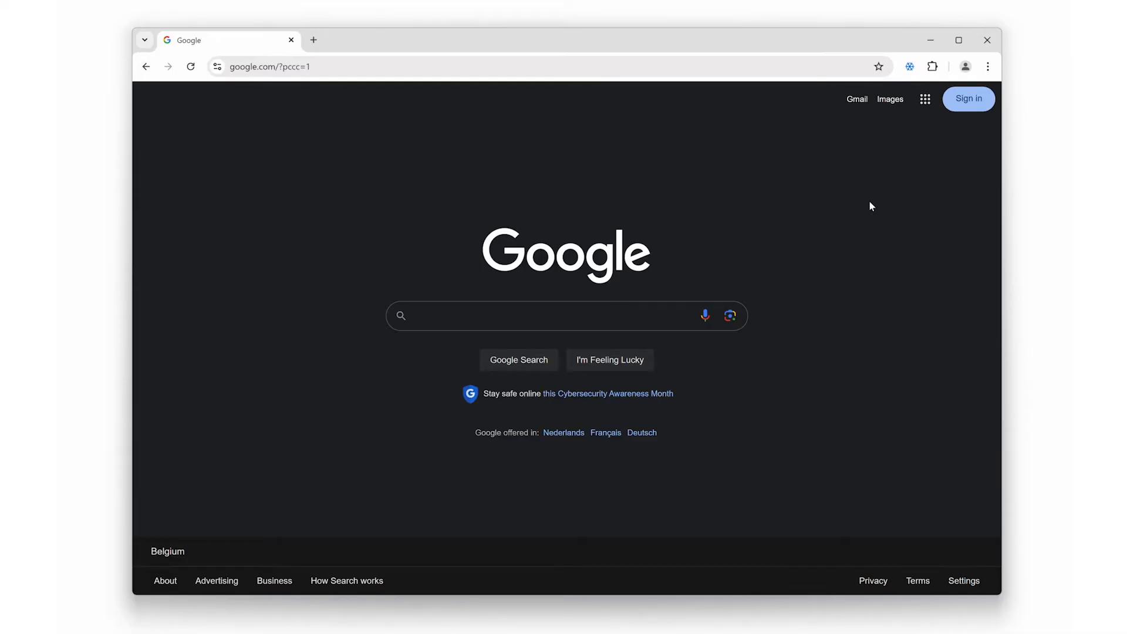
mouse_move(887, 159)
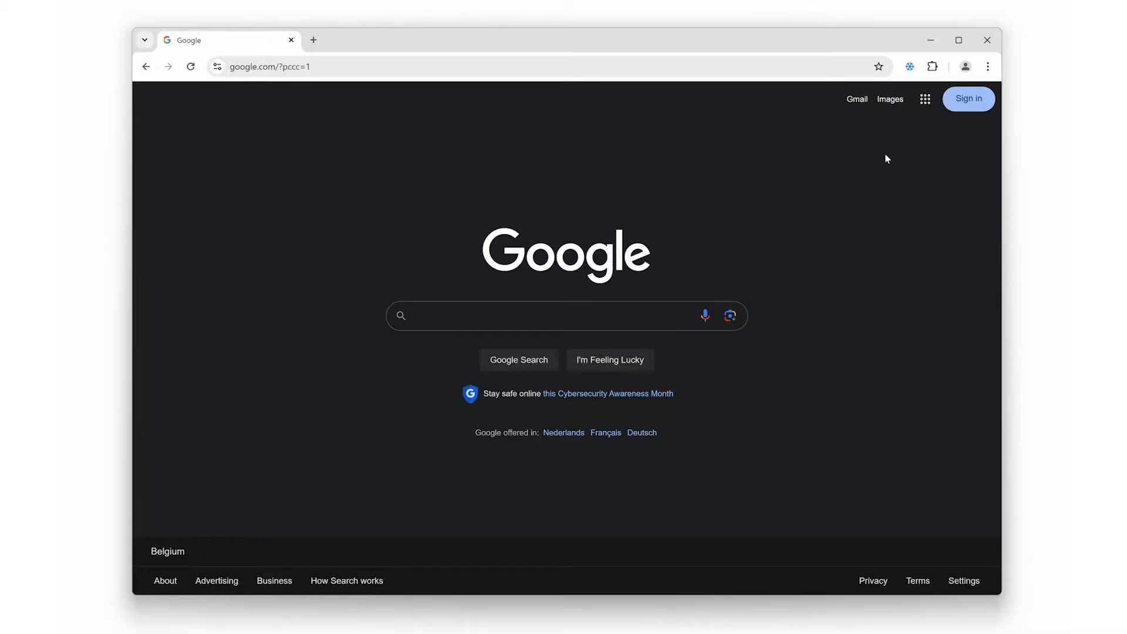
Step: Open the Let It Snow popup to start white snow falling over Google
click(909, 67)
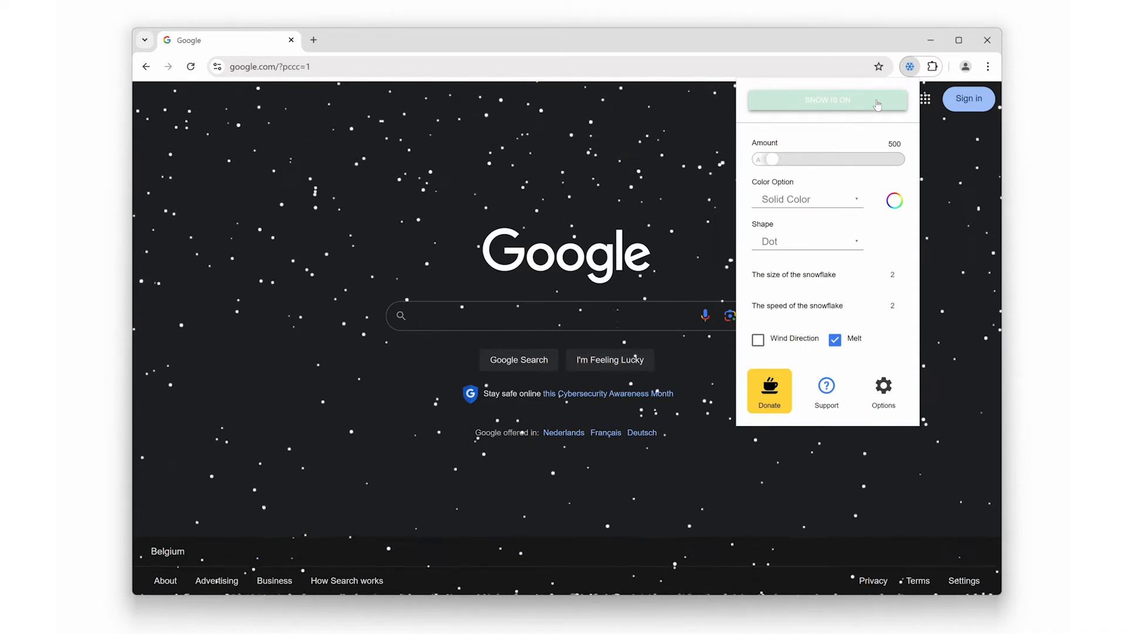
click(894, 200)
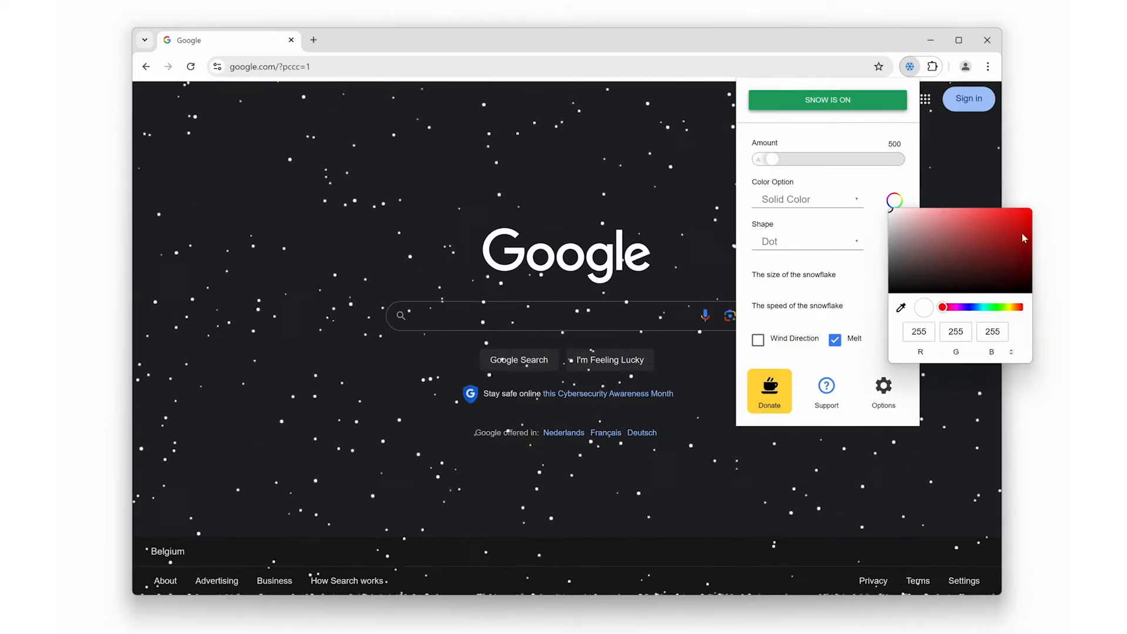
click(1021, 233)
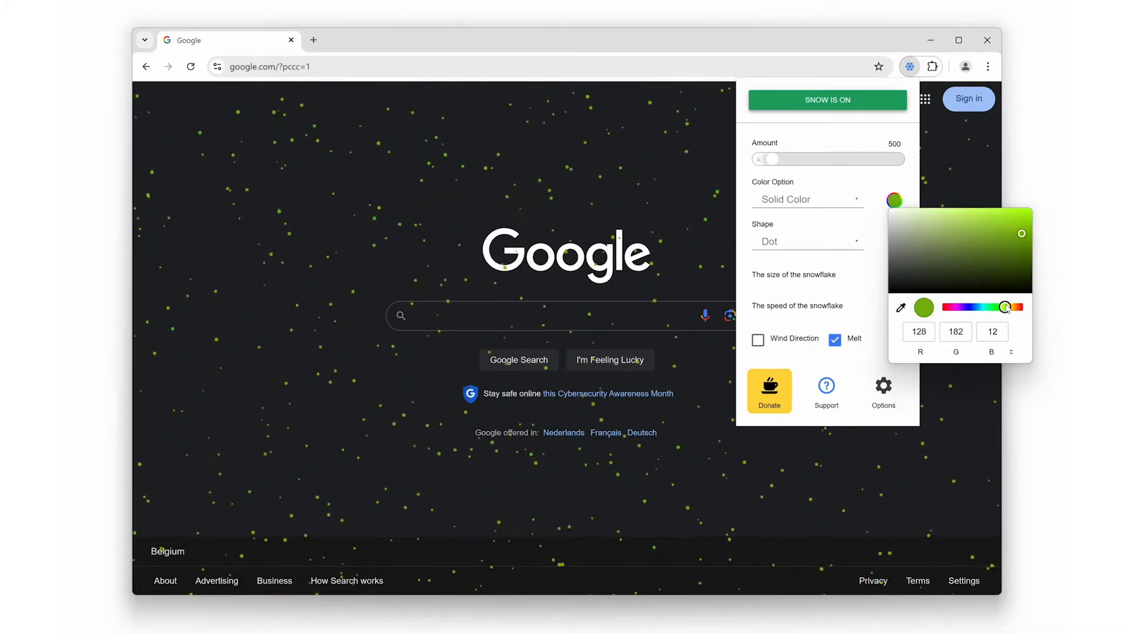
click(1006, 307)
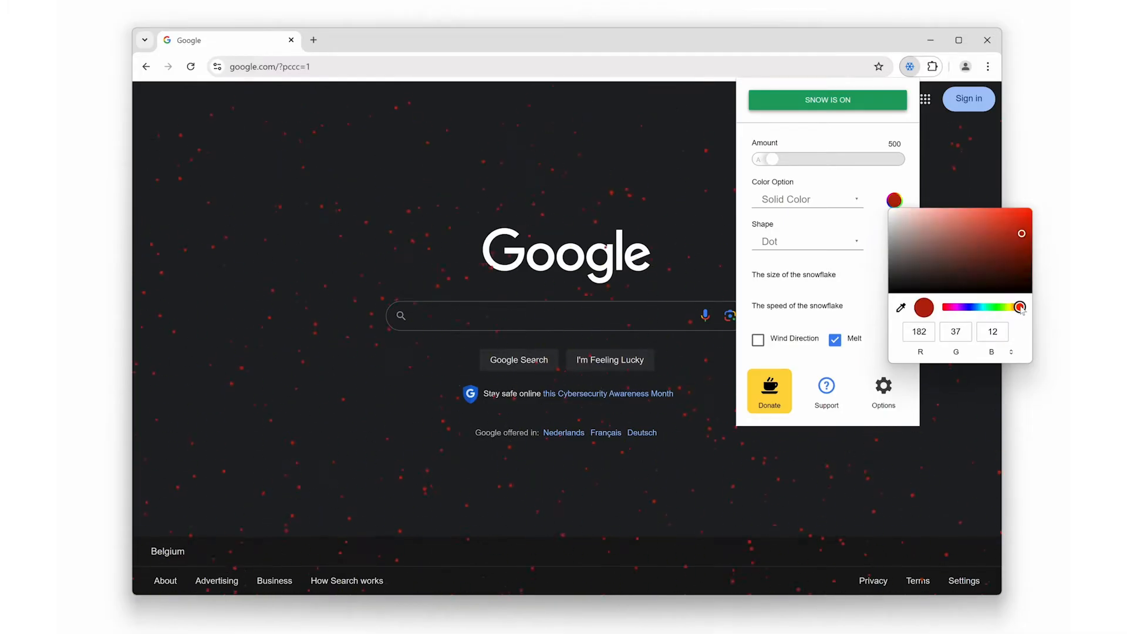
mouse_move(974, 259)
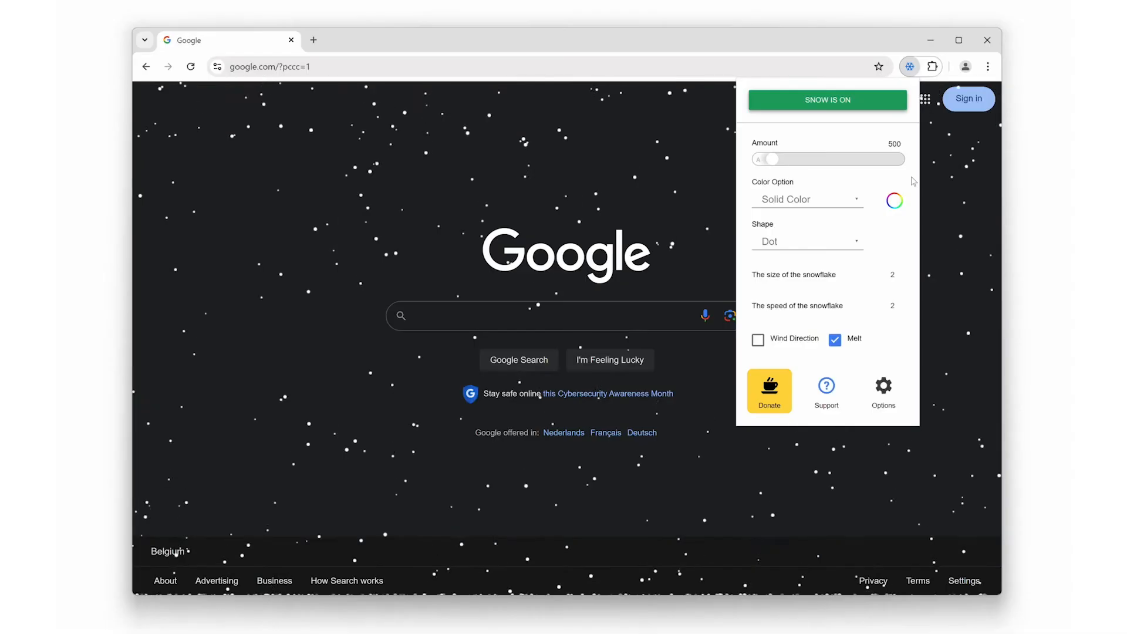
mouse_move(859, 239)
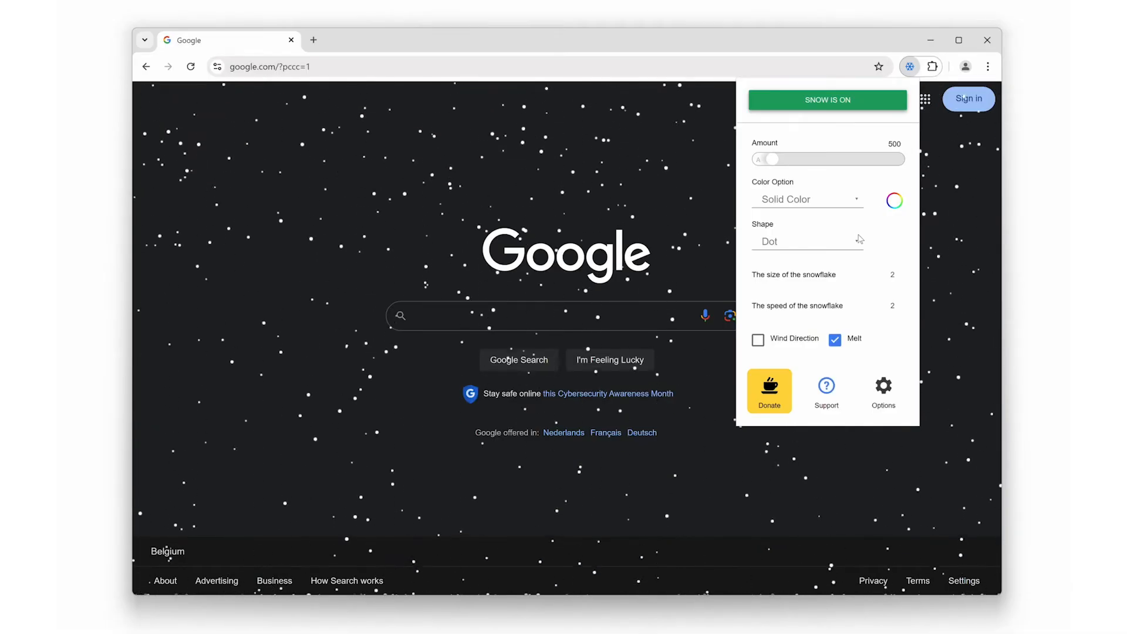
click(807, 241)
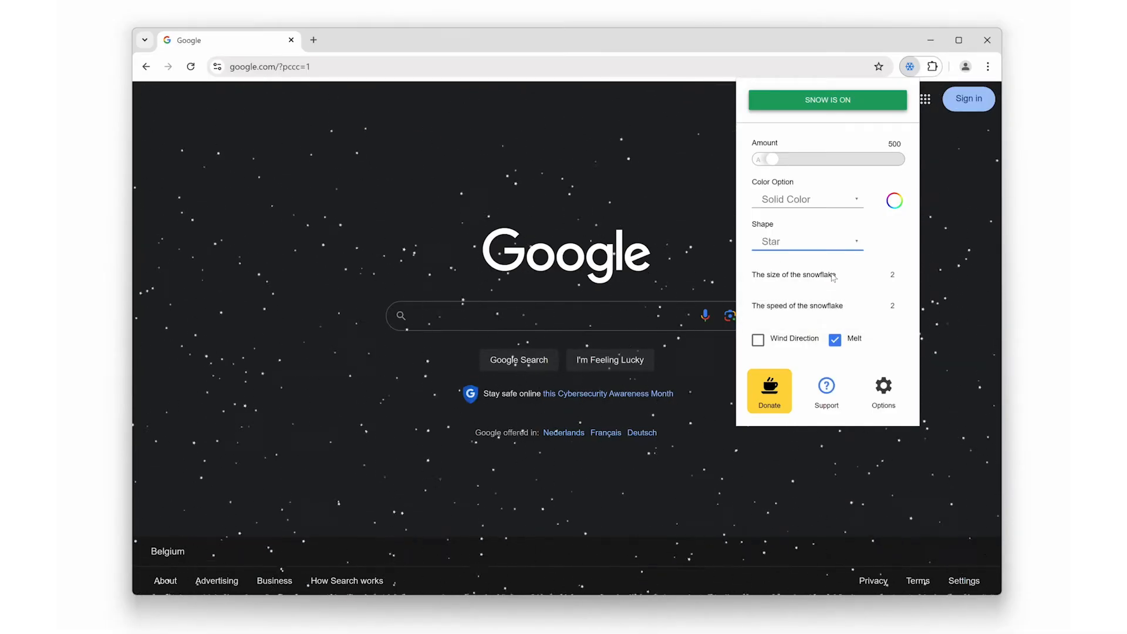
mouse_move(829, 252)
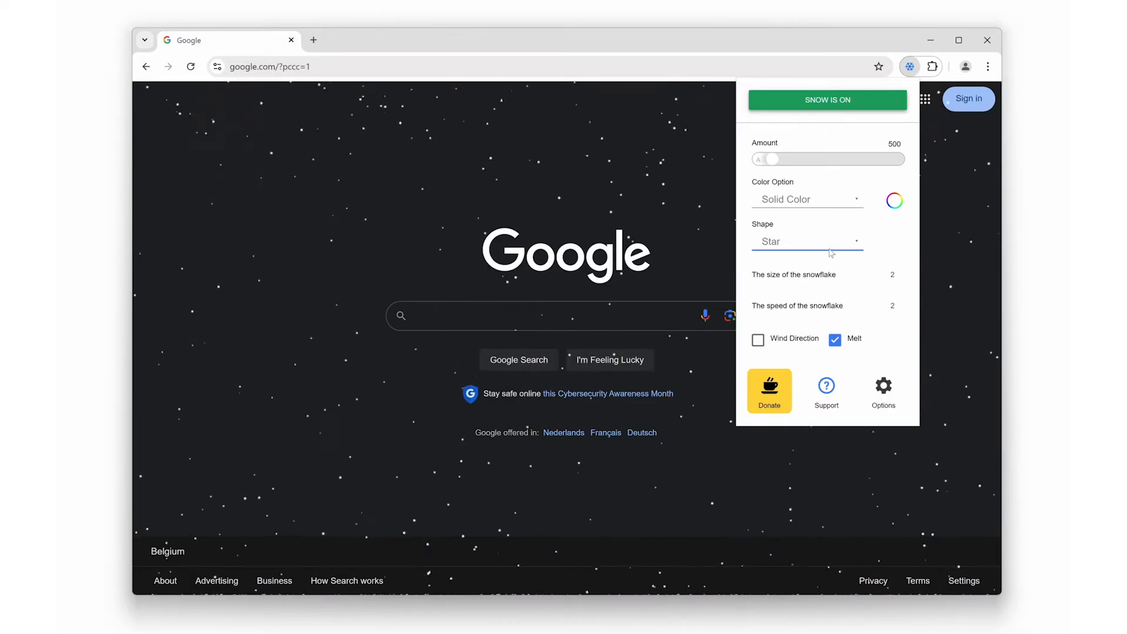
click(806, 240)
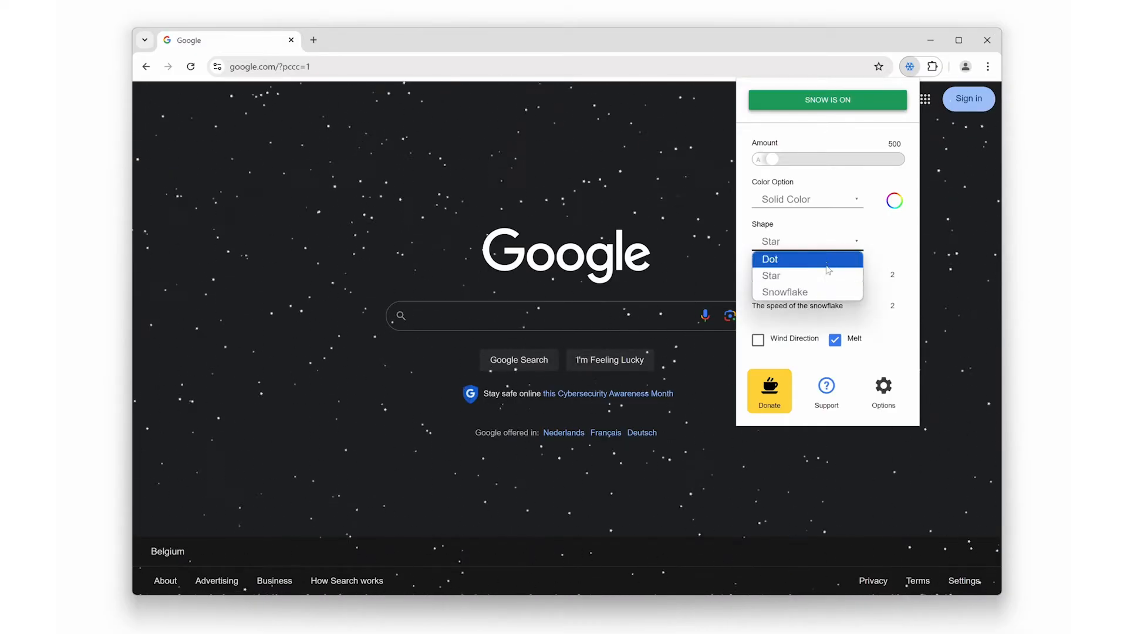
click(784, 292)
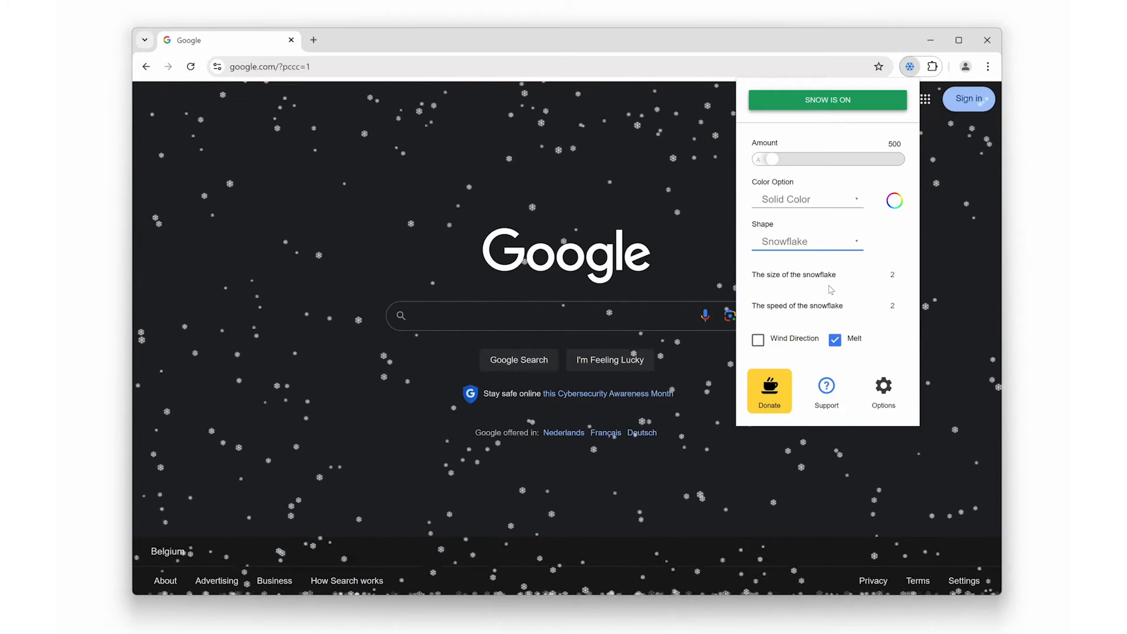
click(807, 241)
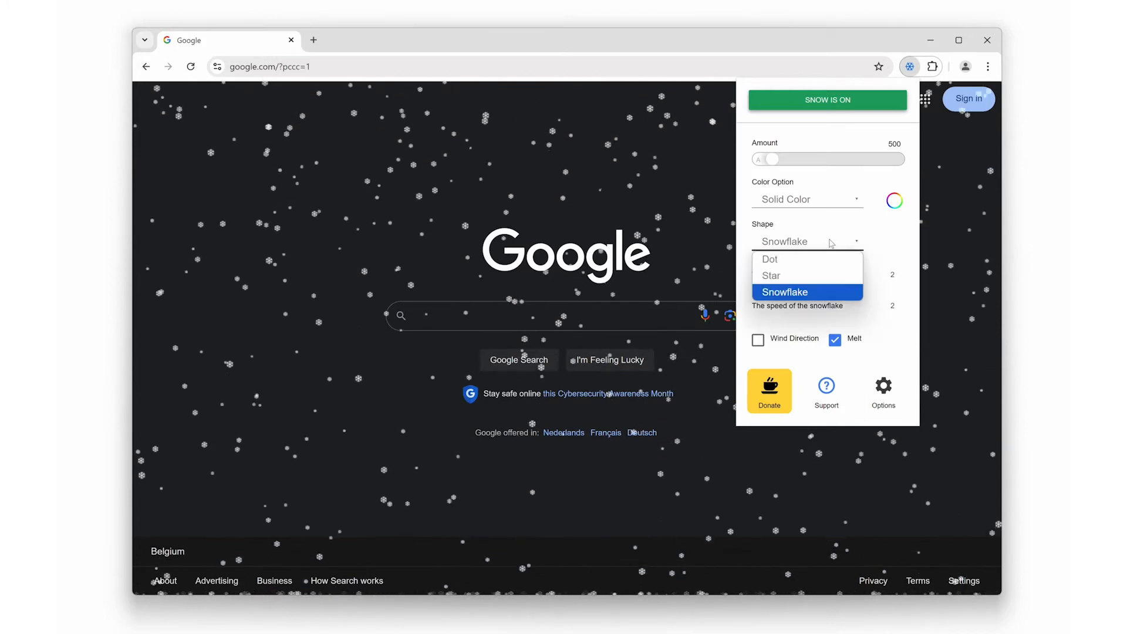
click(769, 259)
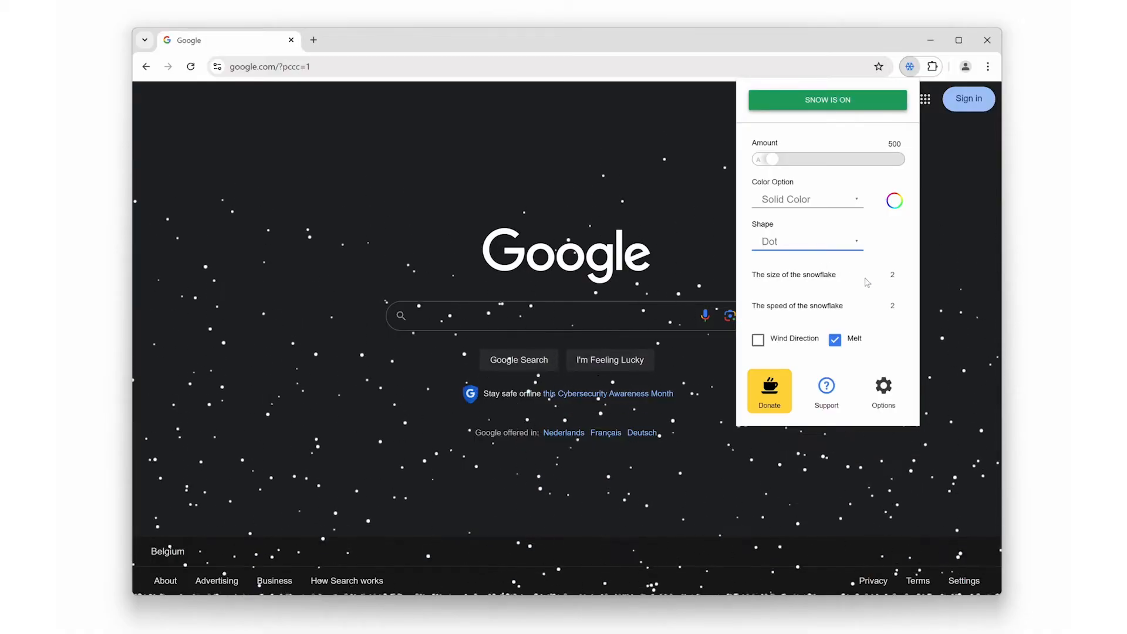
Step: Raise the snowflake size from 2 to 8 for much larger white dots
click(895, 275)
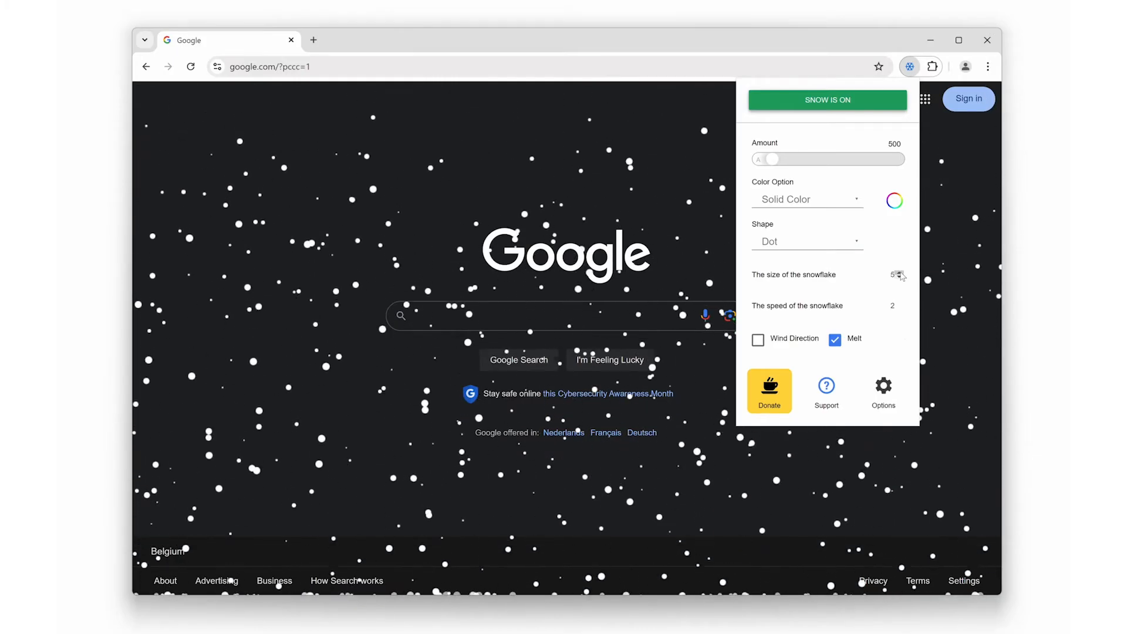
click(898, 275)
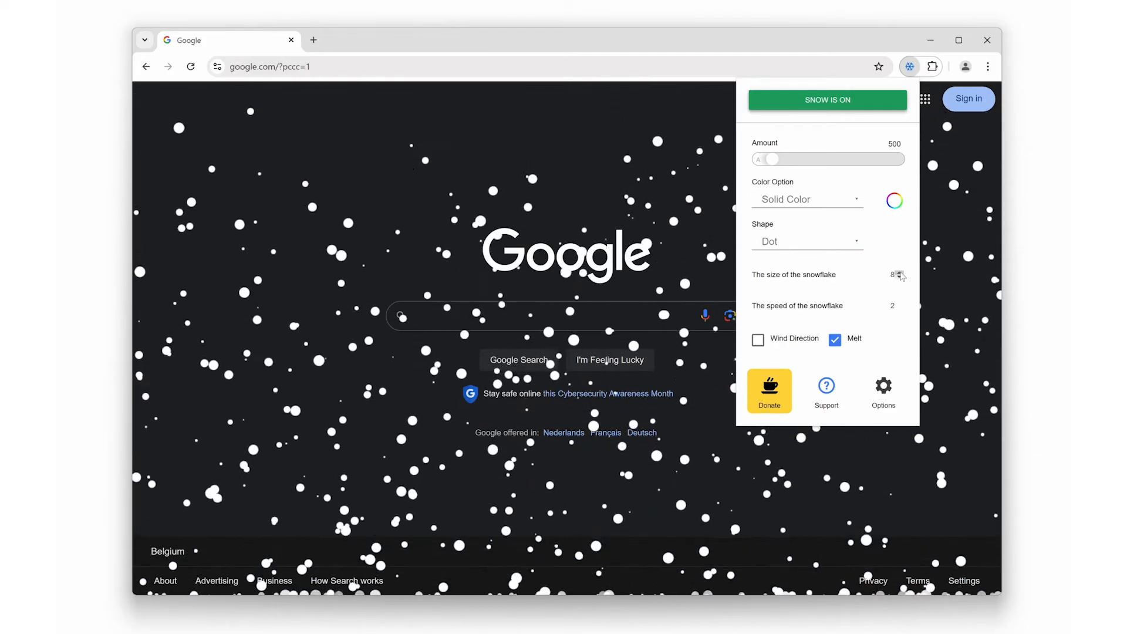